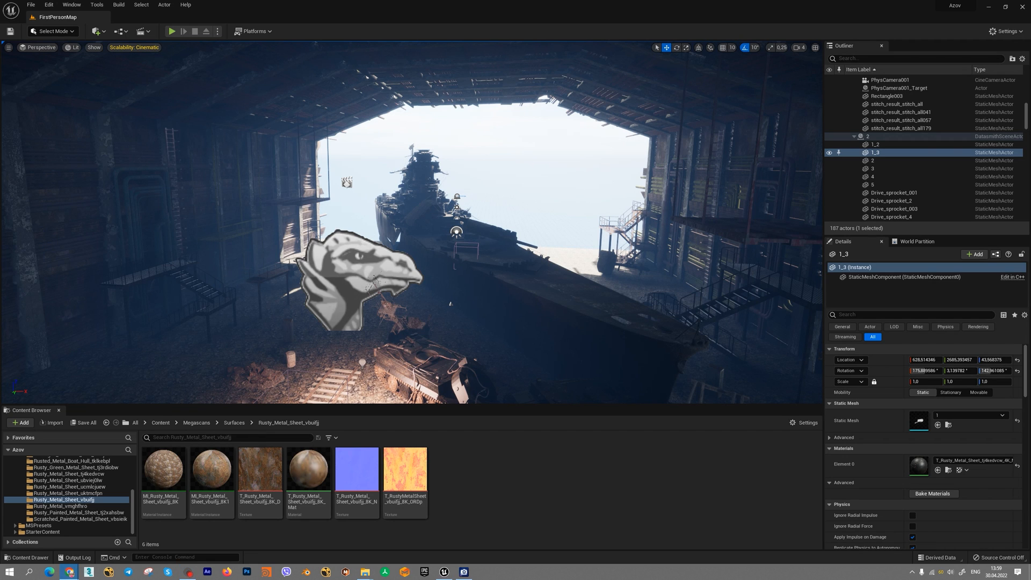
Step: Open NewLevelSequence in Sequencer and set the viewport to Cinematic Viewport through the cine camera
left_click(140, 31)
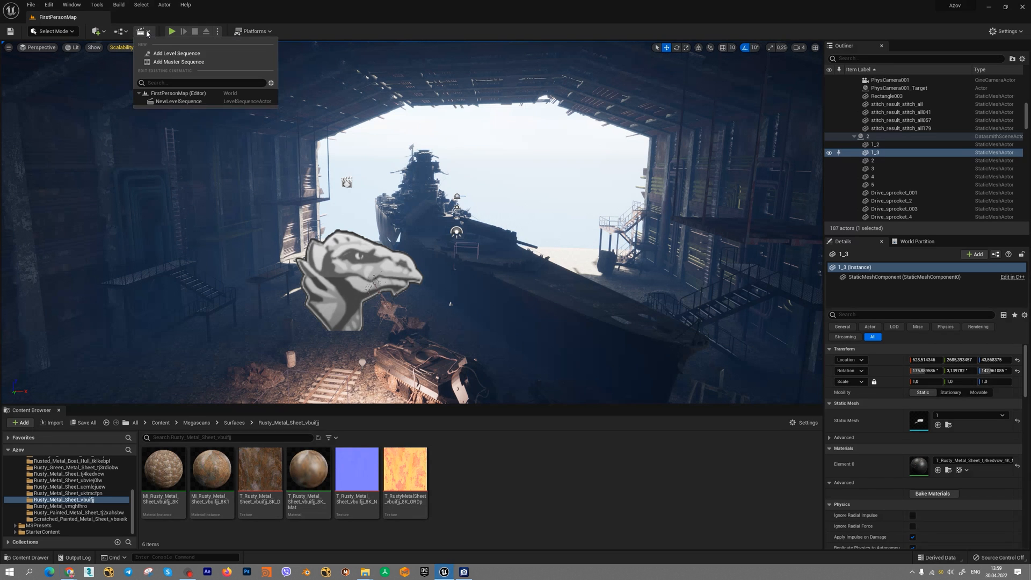
mouse_move(179, 101)
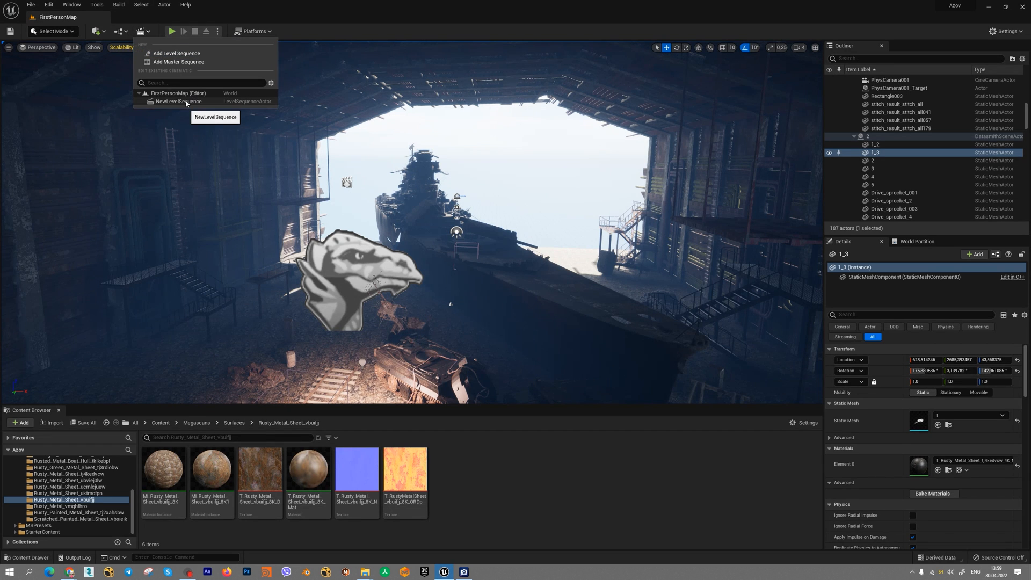
left_click(178, 101)
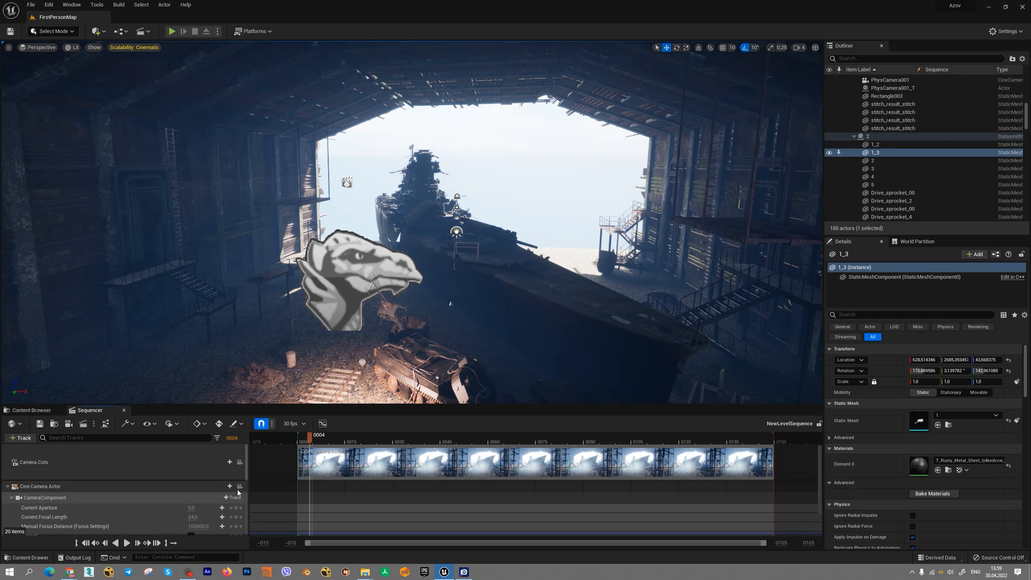
left_click(40, 47)
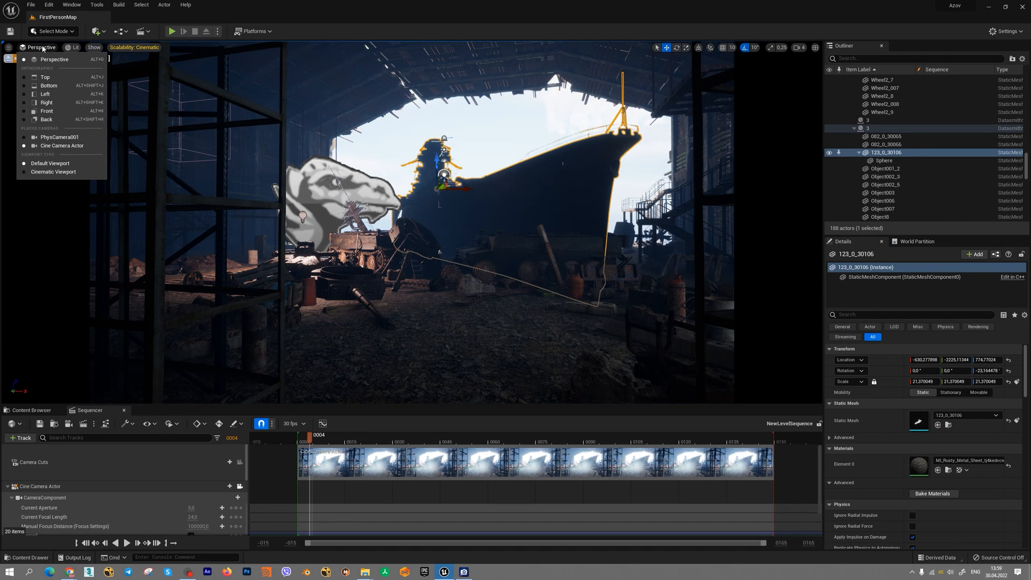
mouse_move(52, 172)
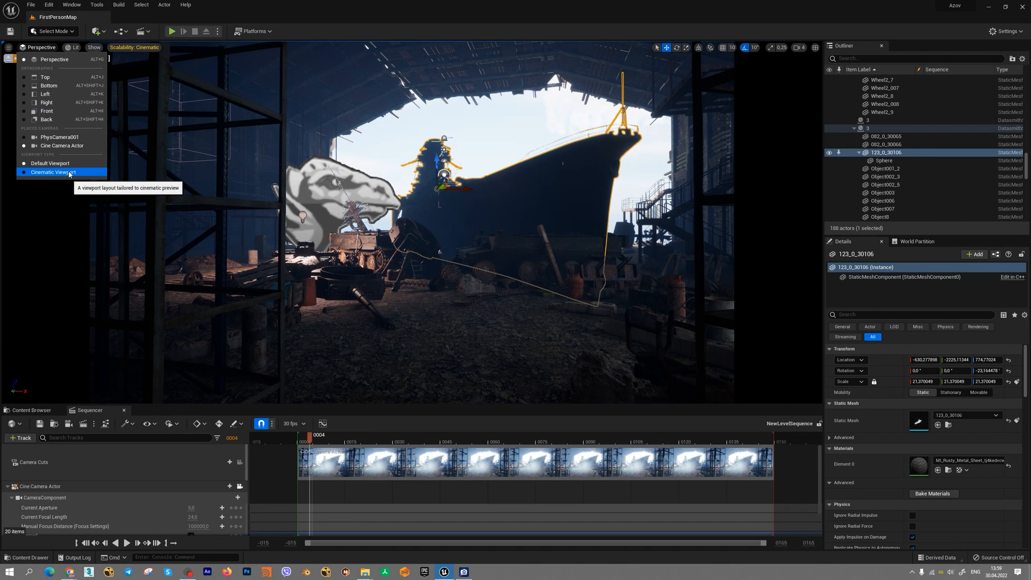
left_click(52, 171)
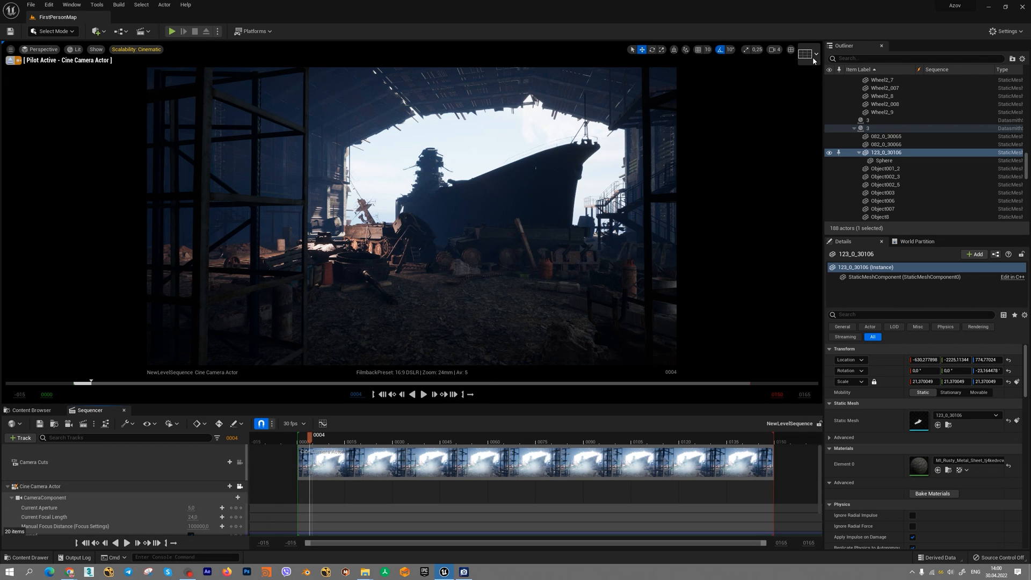
Step: Add the Grid (3x3) overlay, then toggle safe frames and letterbox mask on and off
left_click(803, 54)
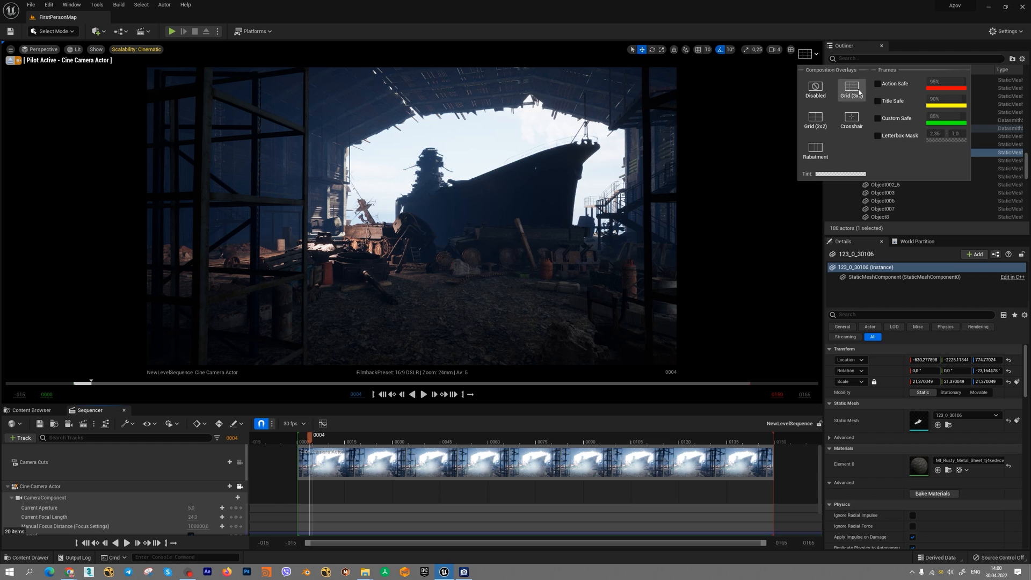
left_click(850, 87)
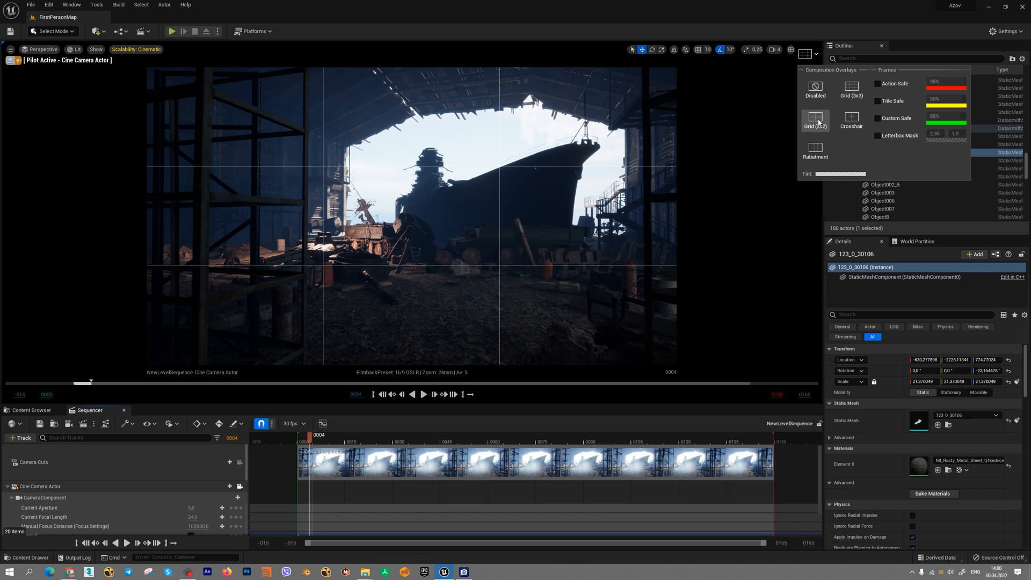
left_click(851, 121)
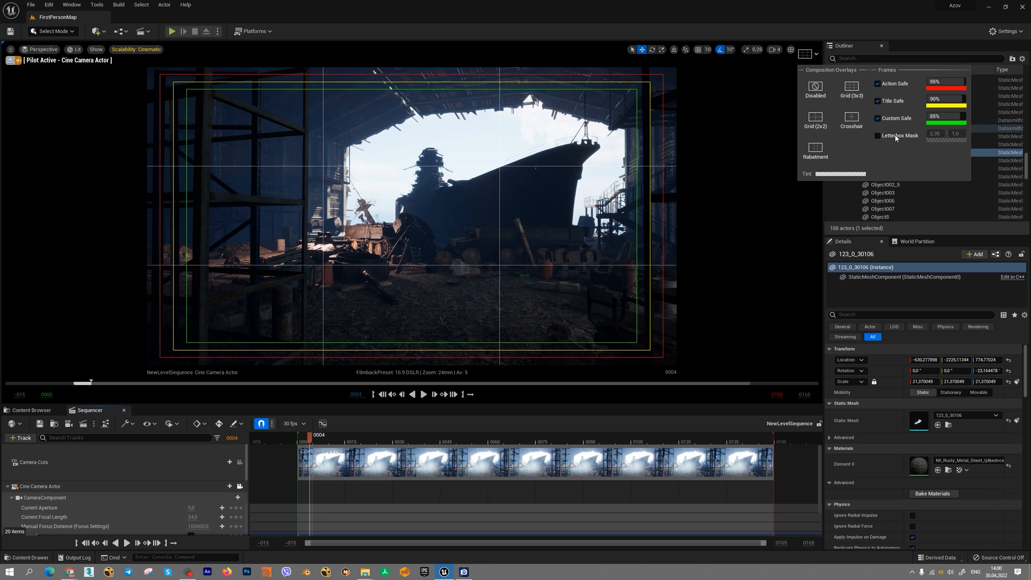
left_click(877, 136)
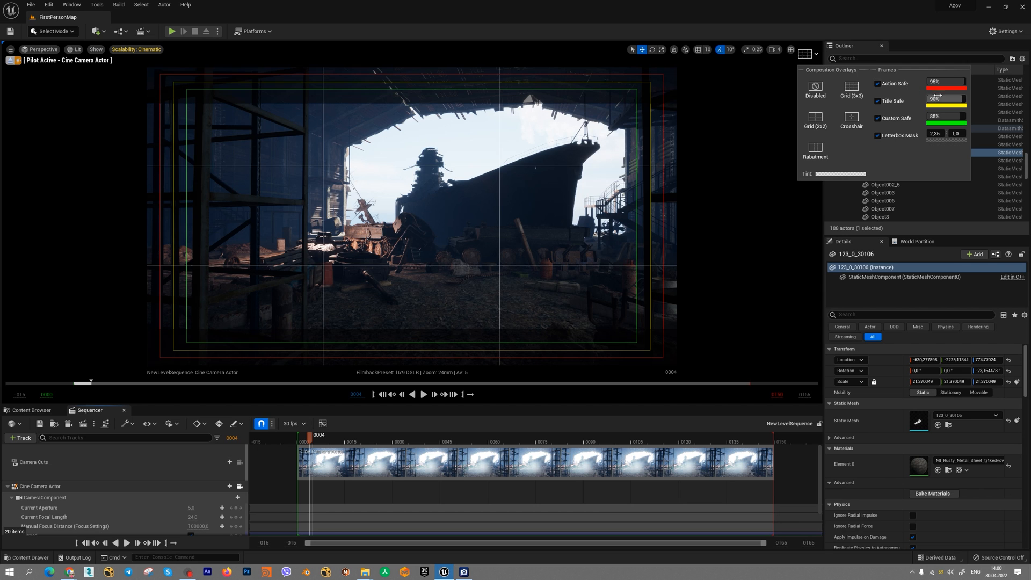
left_click(945, 84)
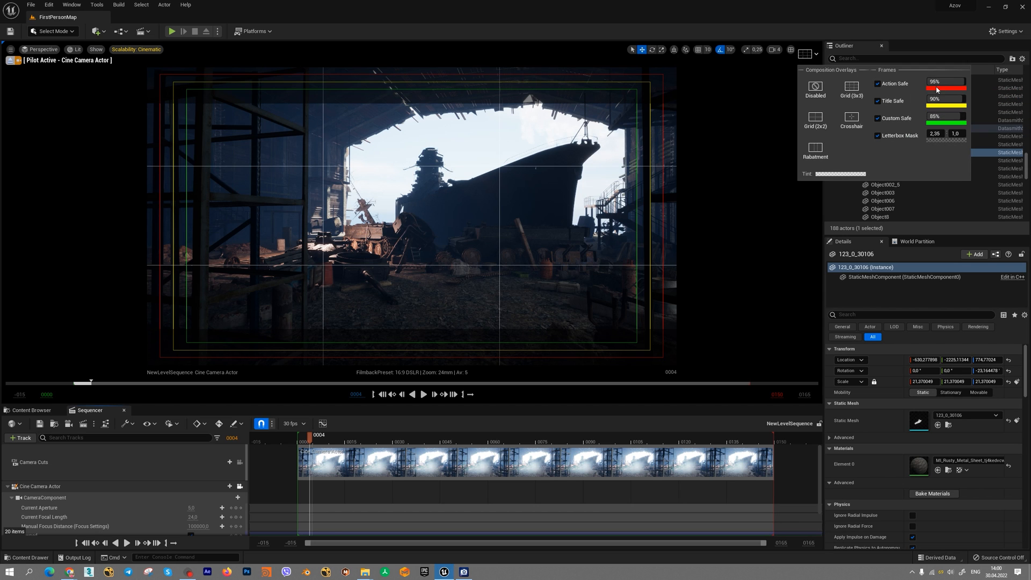
left_click(842, 174)
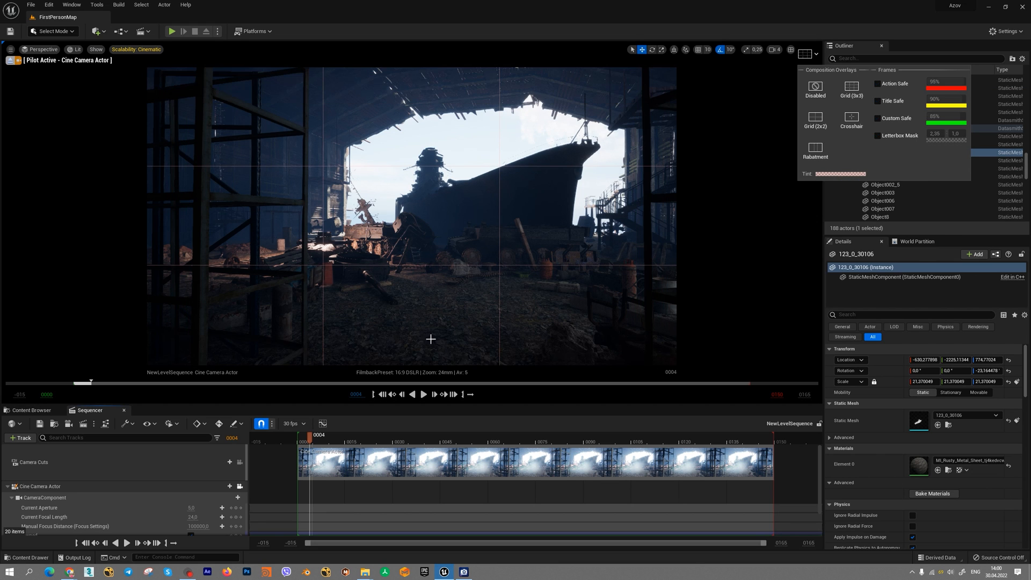
mouse_move(337, 357)
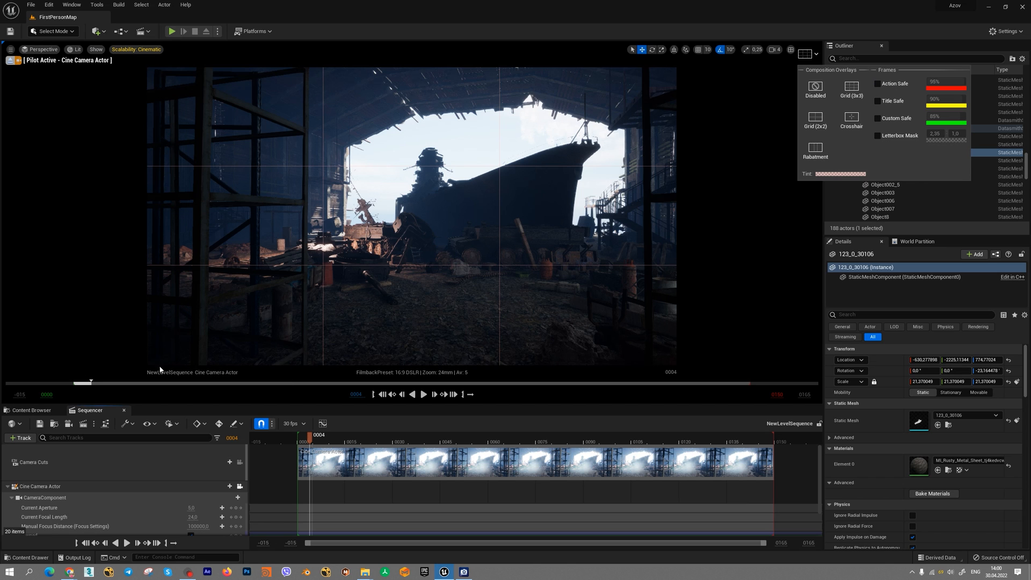
mouse_move(158, 384)
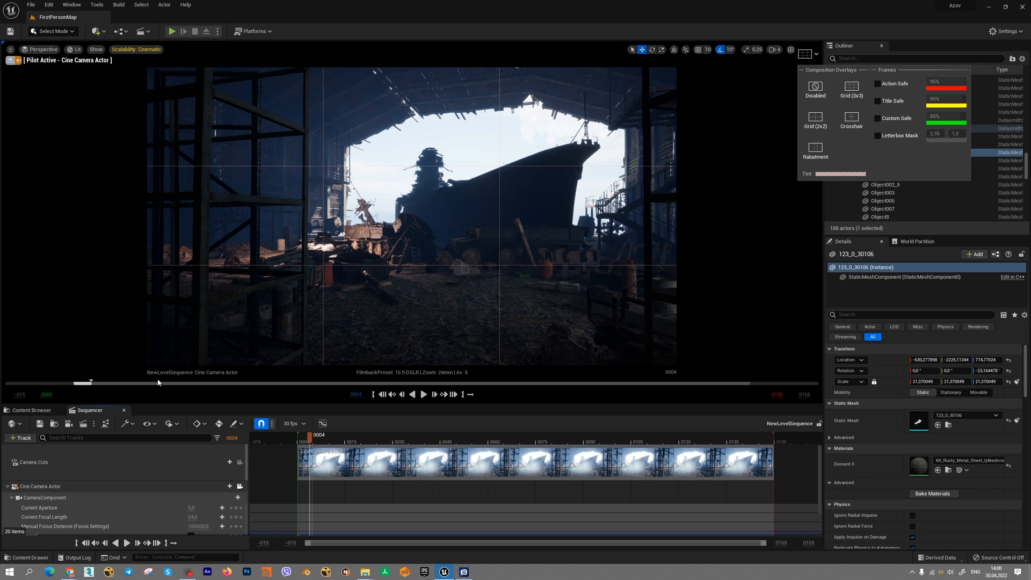
mouse_move(200, 382)
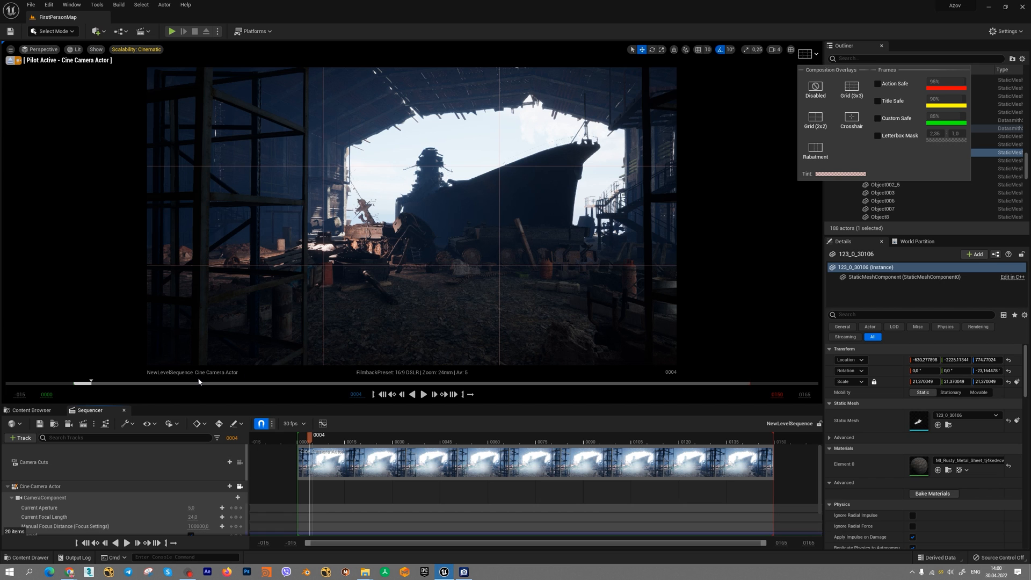
mouse_move(75, 402)
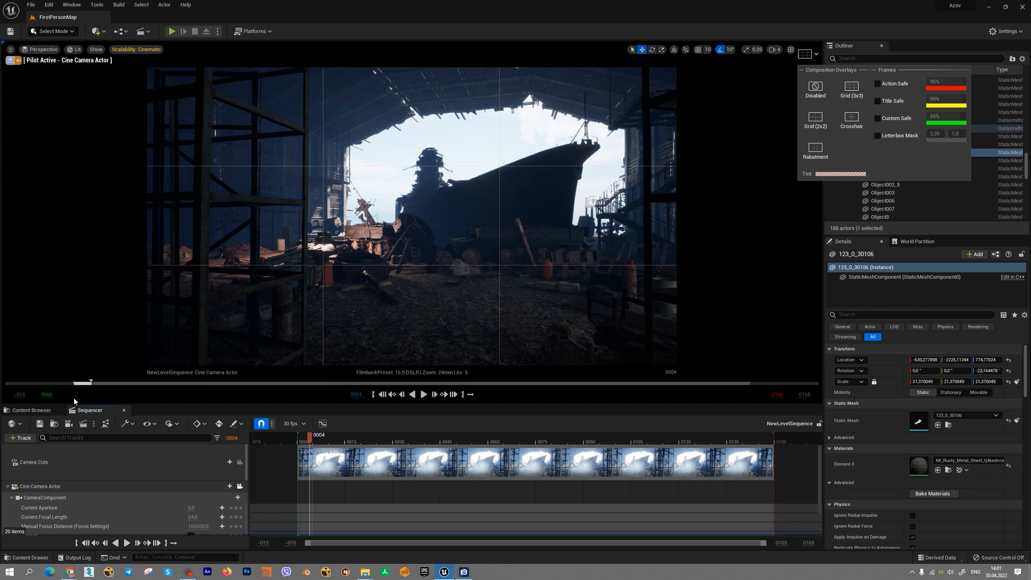
mouse_move(343, 399)
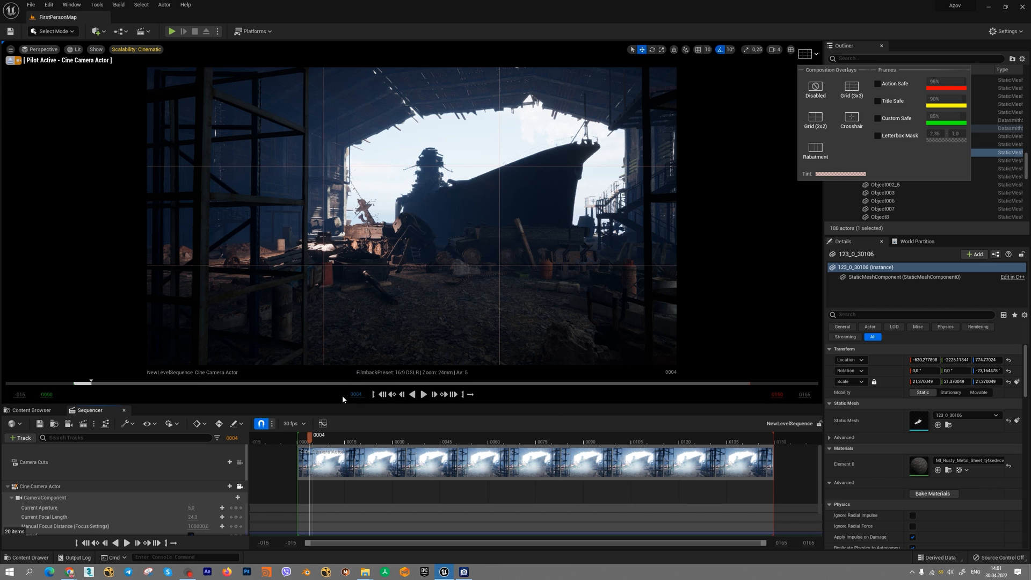
left_click(363, 434)
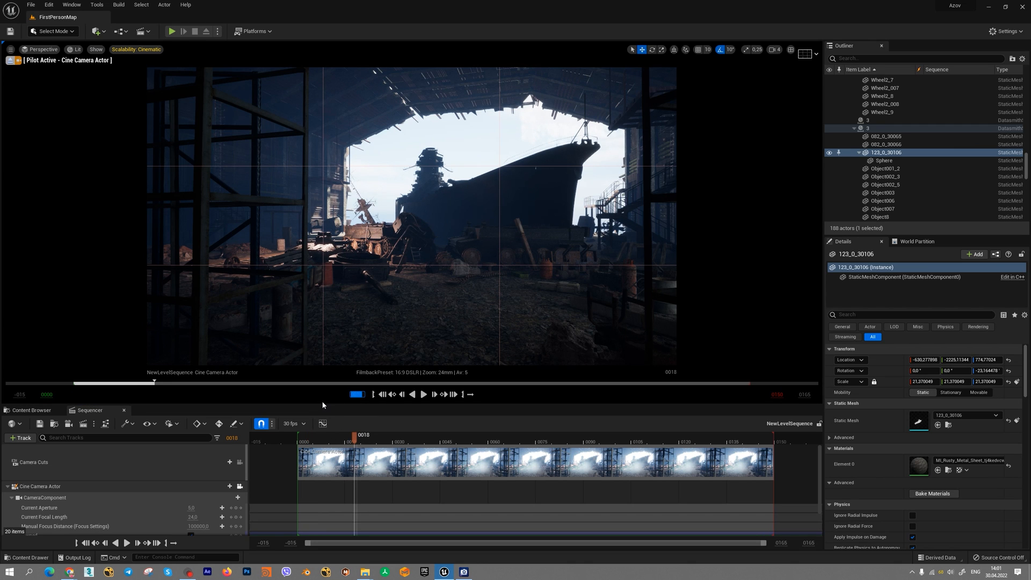
Step: Play the sequence, stop at frame 35, and show the four-pane viewport layout
key("backspace")
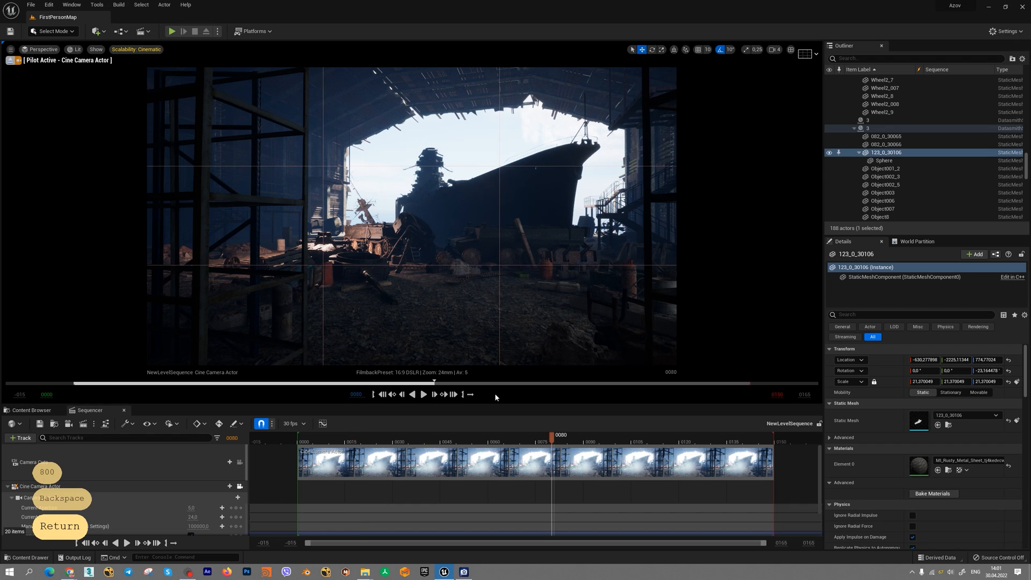
mouse_move(423, 394)
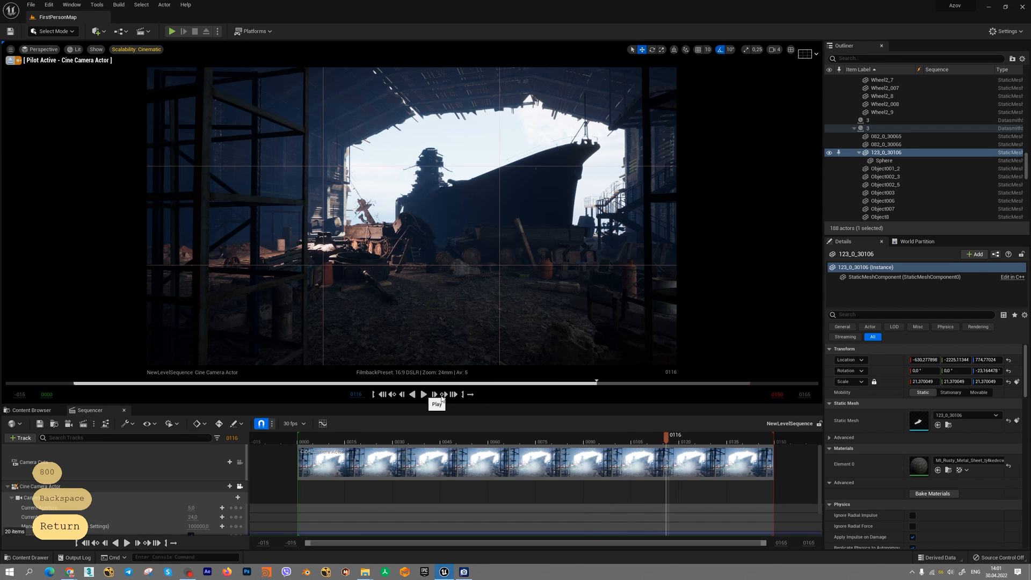
left_click(410, 442)
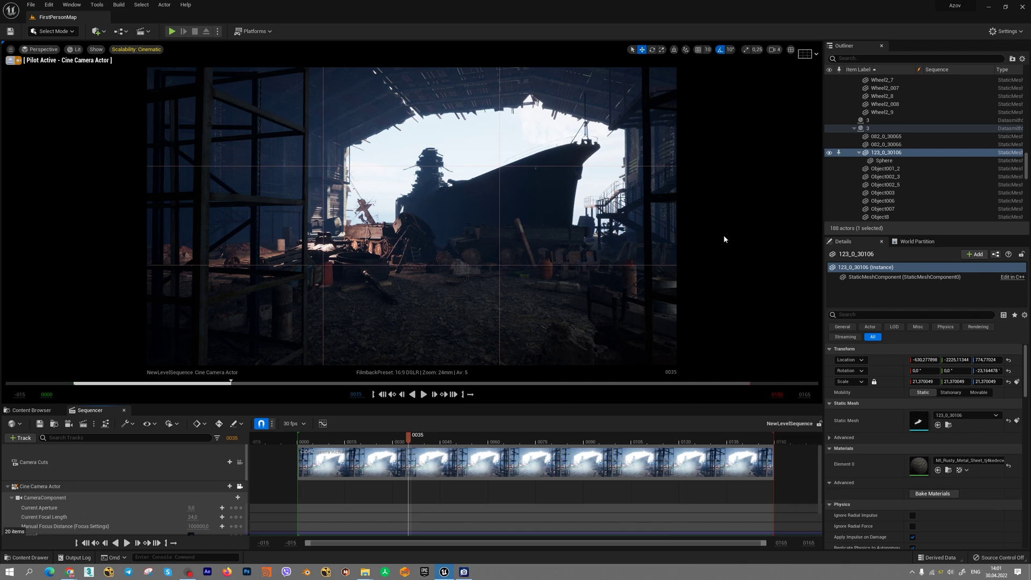
mouse_move(724, 194)
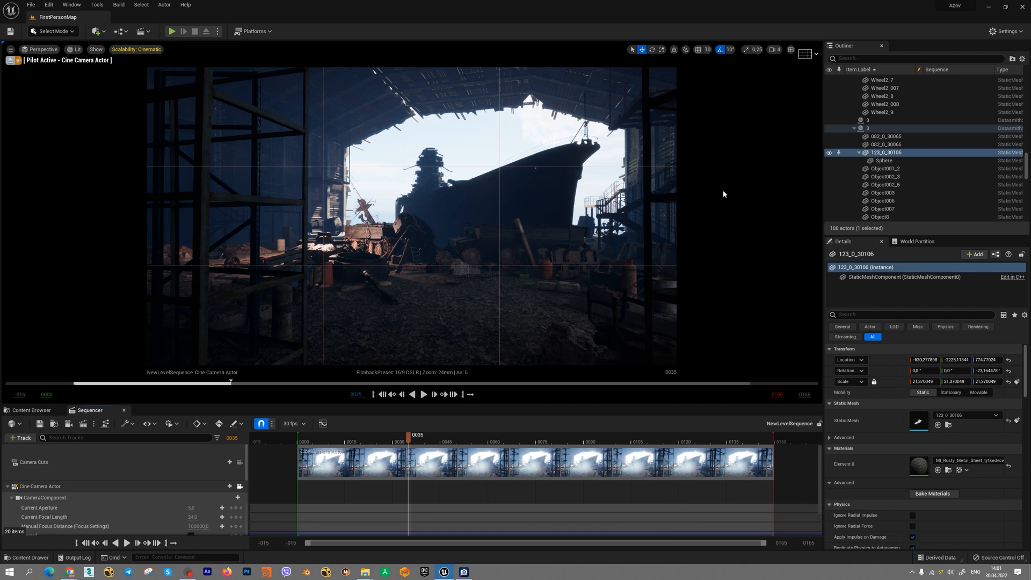
mouse_move(740, 152)
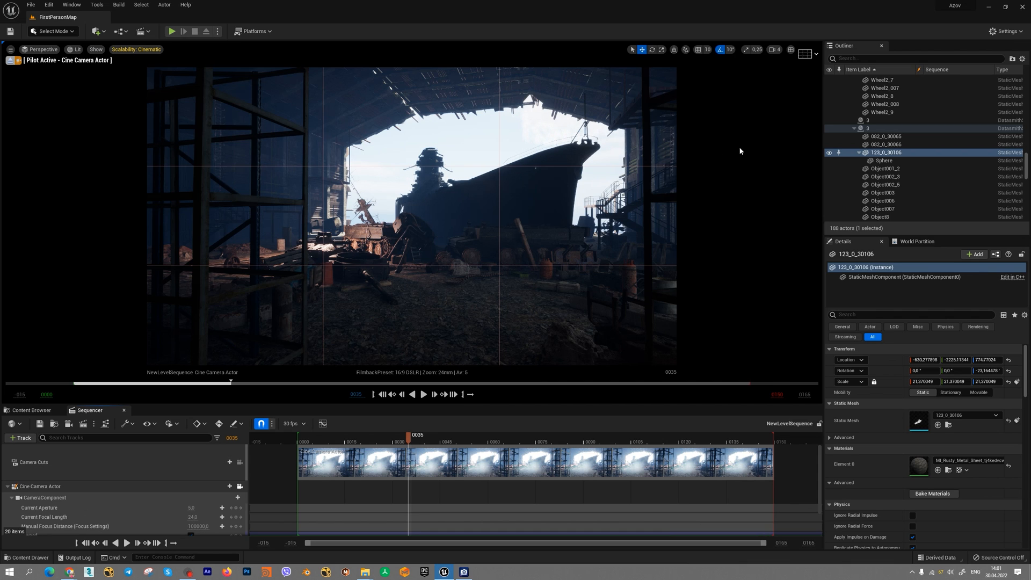
left_click(803, 49)
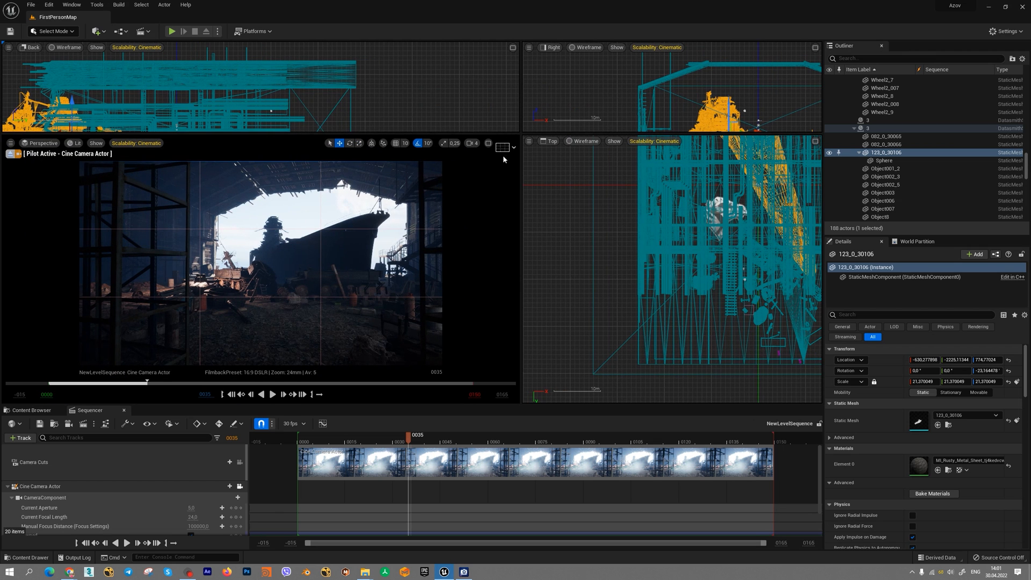
mouse_move(488, 143)
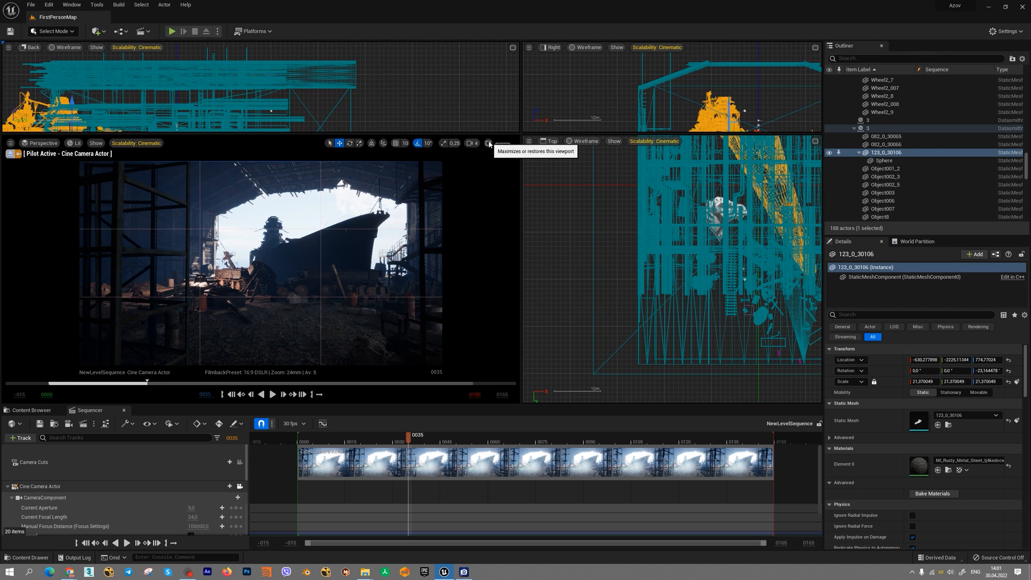
left_click(489, 143)
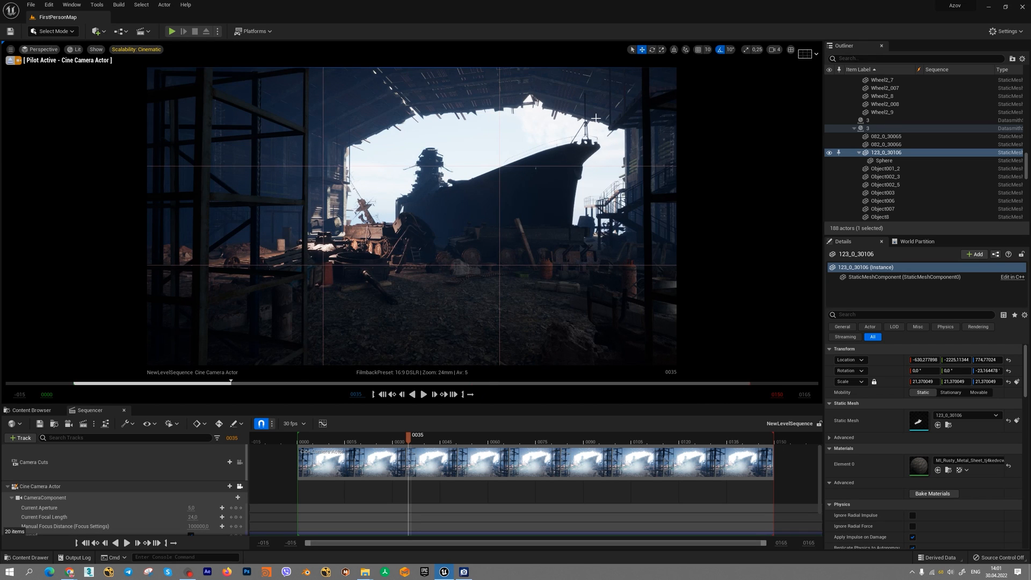